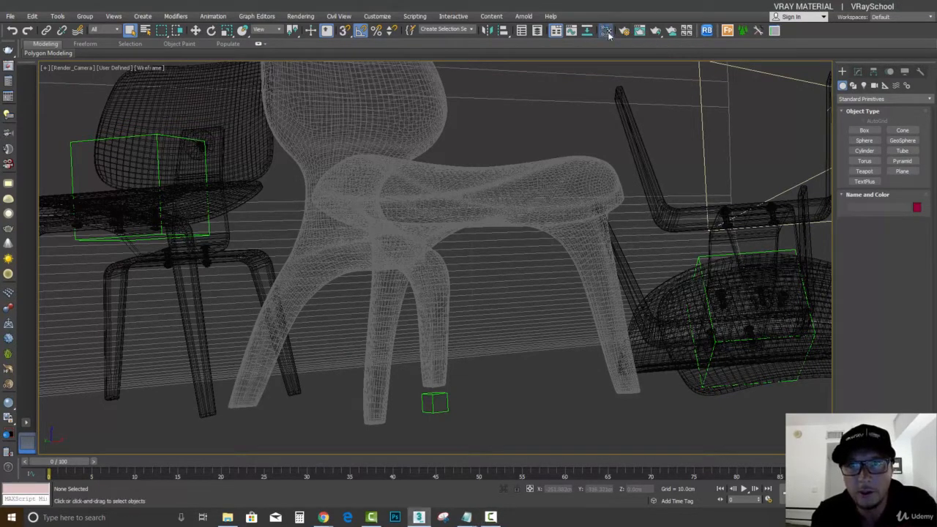
Step: Open the Slate Material Editor and show the Brushed Metal view
left_click(606, 31)
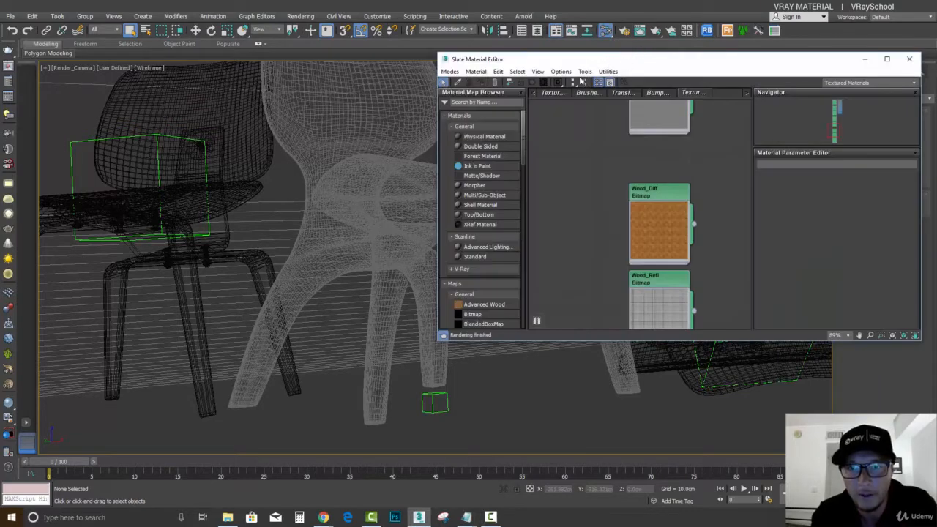
left_click(887, 58)
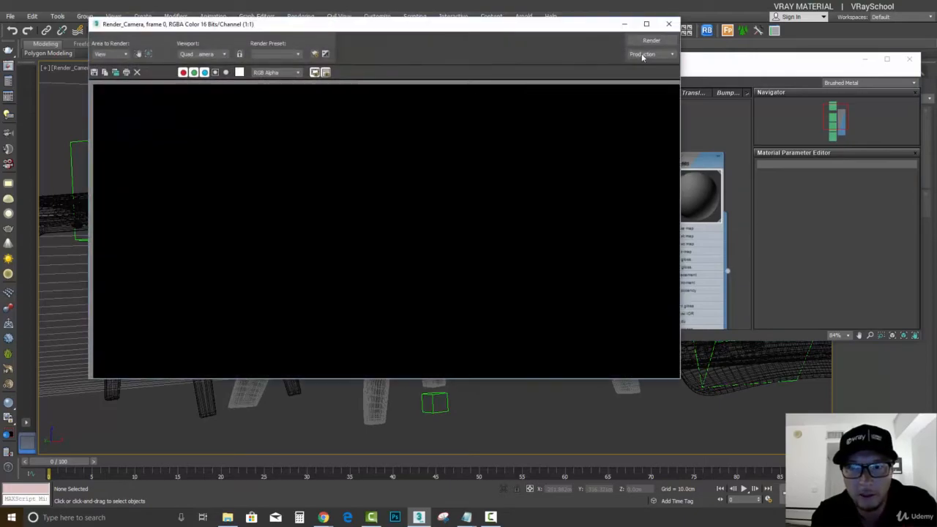
Step: Start the V-Ray render of the camera view showing the gray chair
left_click(651, 41)
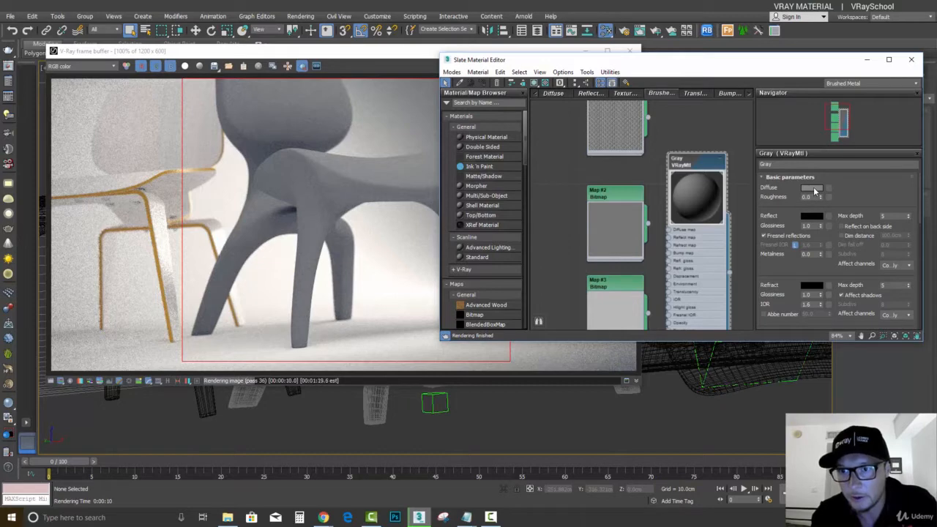
Step: Set the Gray VRayMtl diffuse colour to black in the Color Selector
left_click(813, 187)
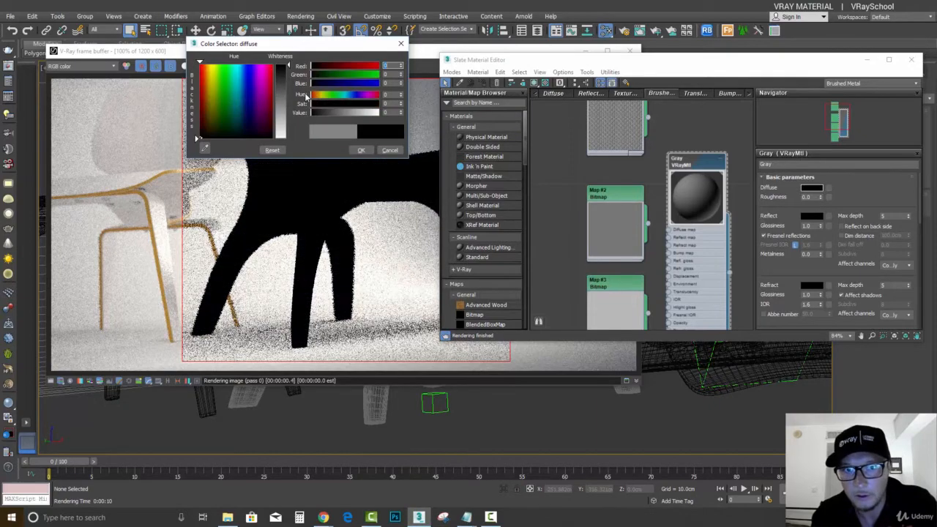
left_click(361, 150)
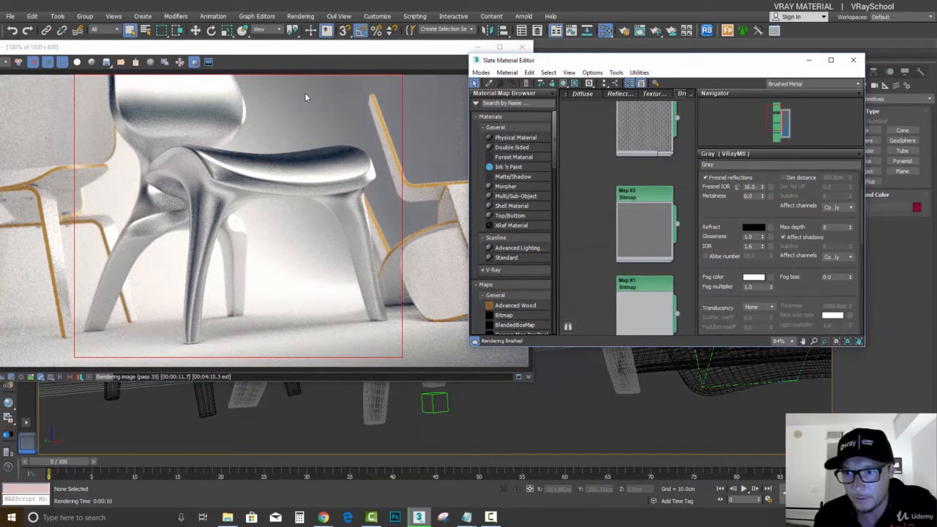
Step: Scroll the Gray material parameters and show the brushed01.jpg bitmap's settings
scroll("down", 3)
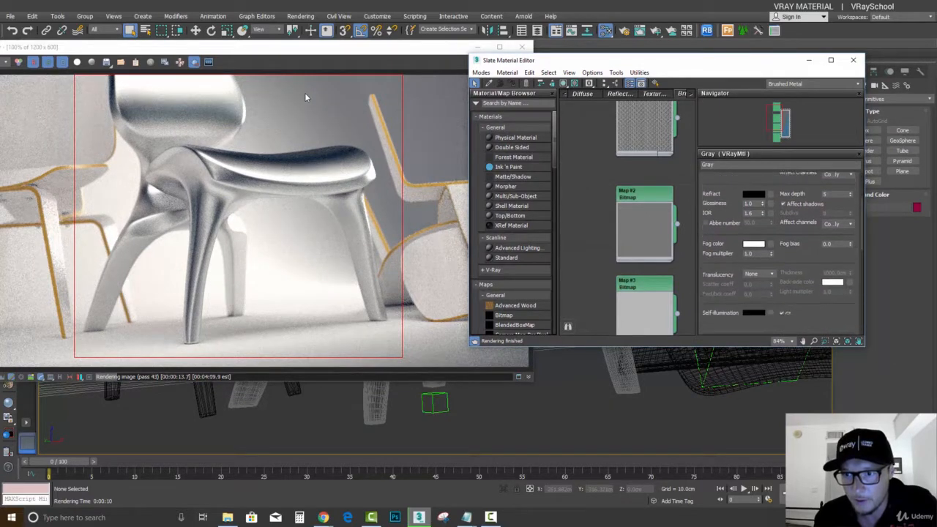
scroll("down", 3)
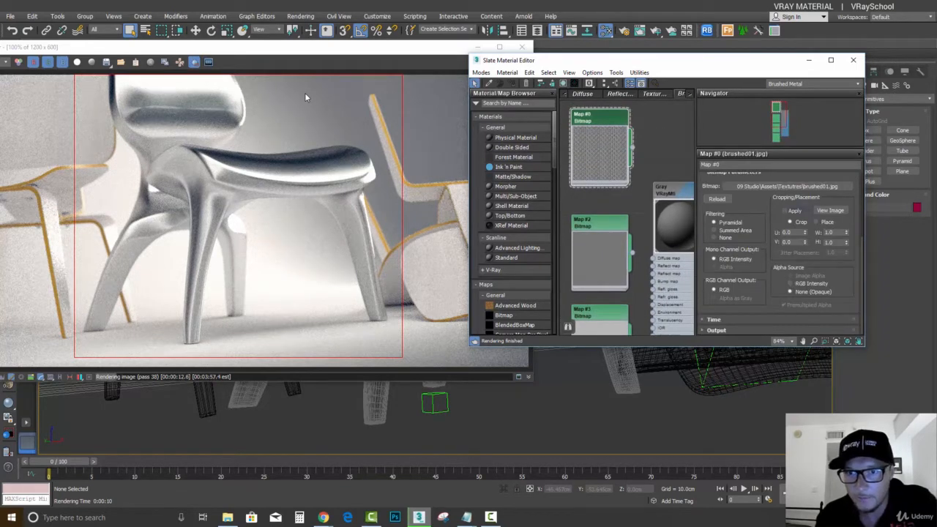
left_click(830, 210)
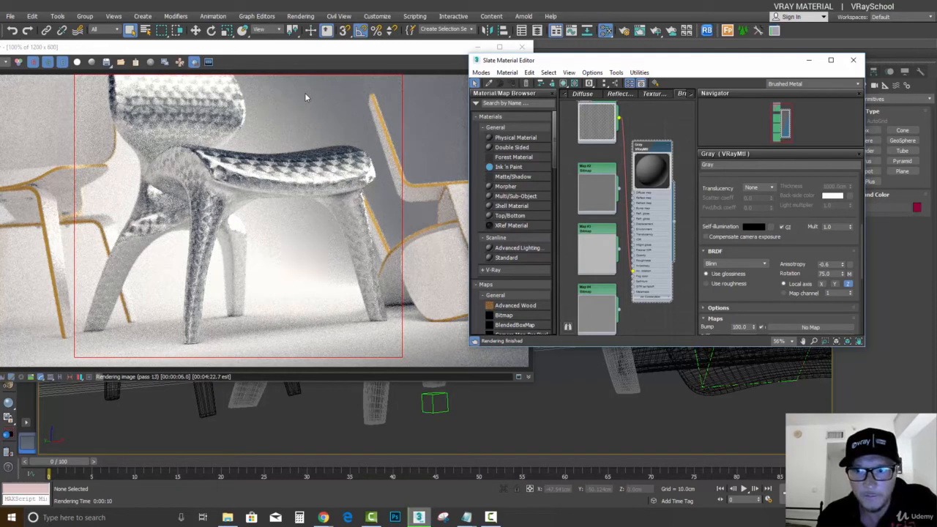
Step: Show the Carbon_Reflect_05.png bitmap's settings in the material editor
left_click(597, 187)
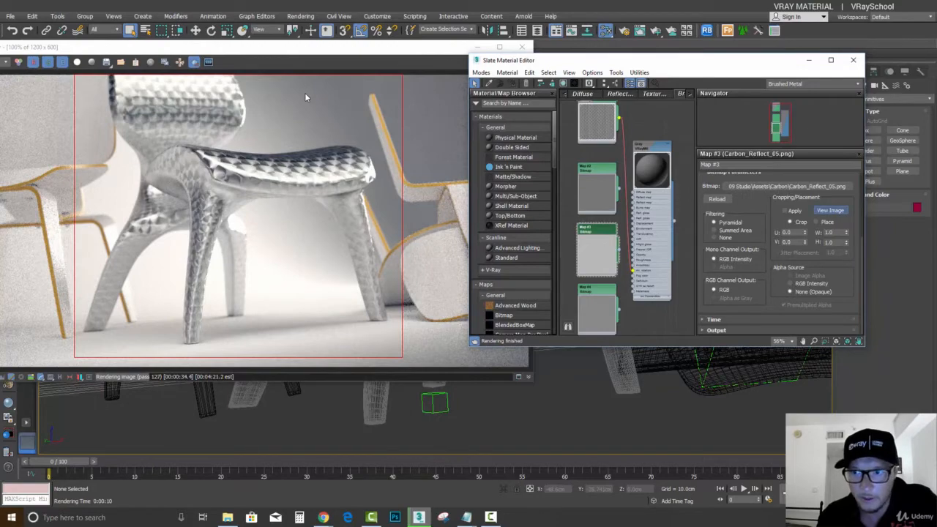
Step: Preview and close the Carbon_Reflect_05.png and Carbon_Bump_05.png texture images
left_click(831, 210)
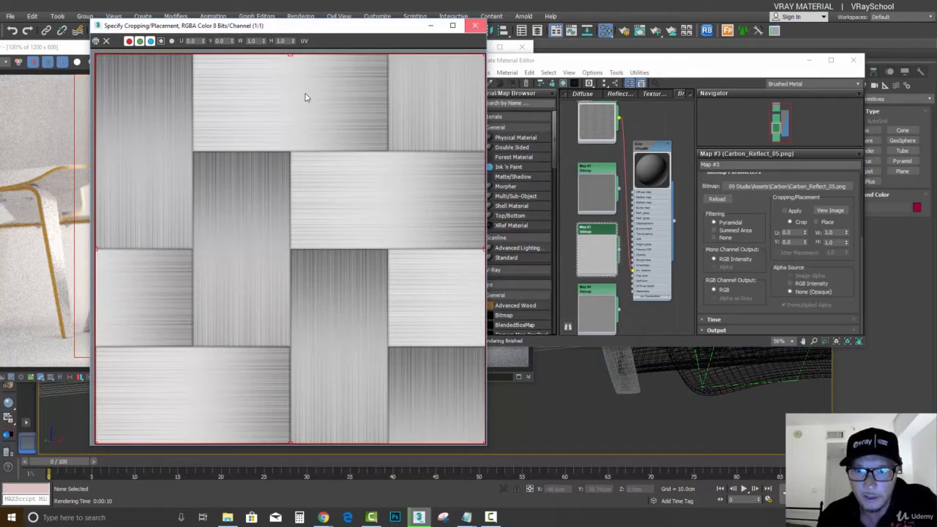
left_click(475, 26)
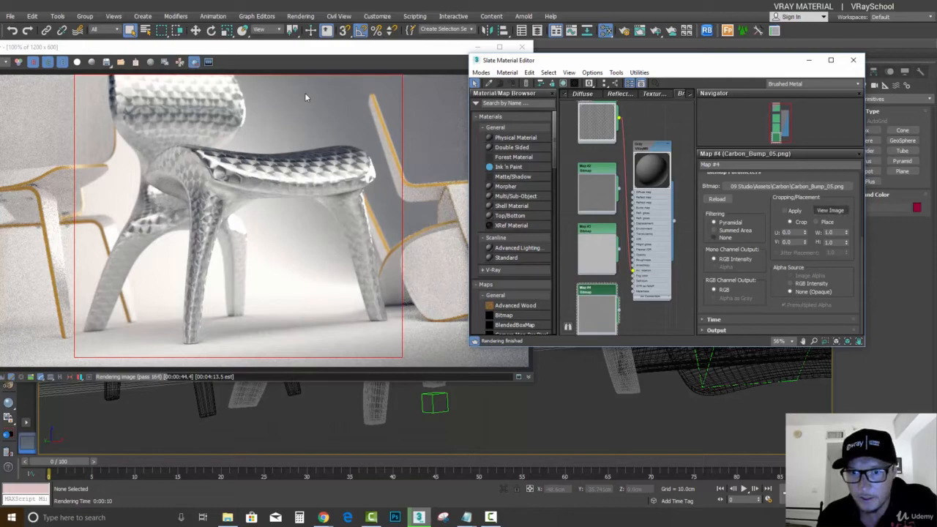
left_click(830, 210)
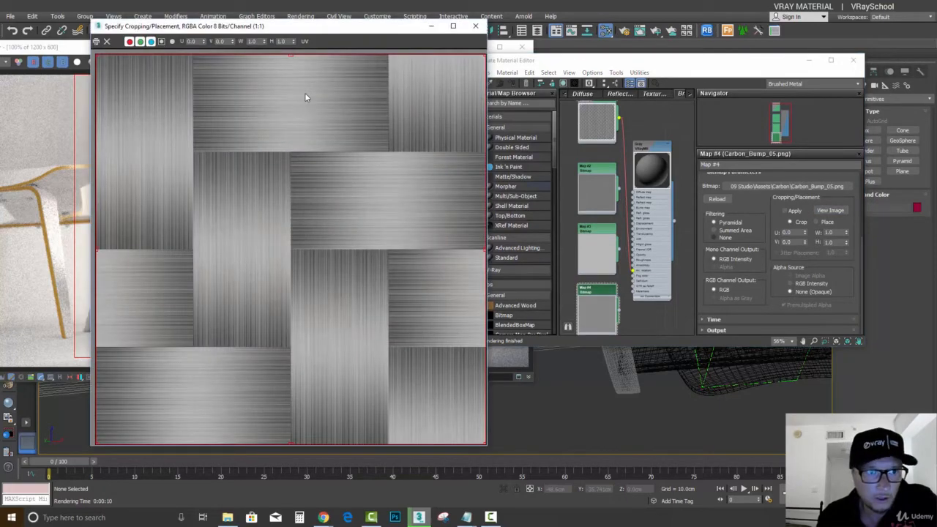
mouse_move(476, 26)
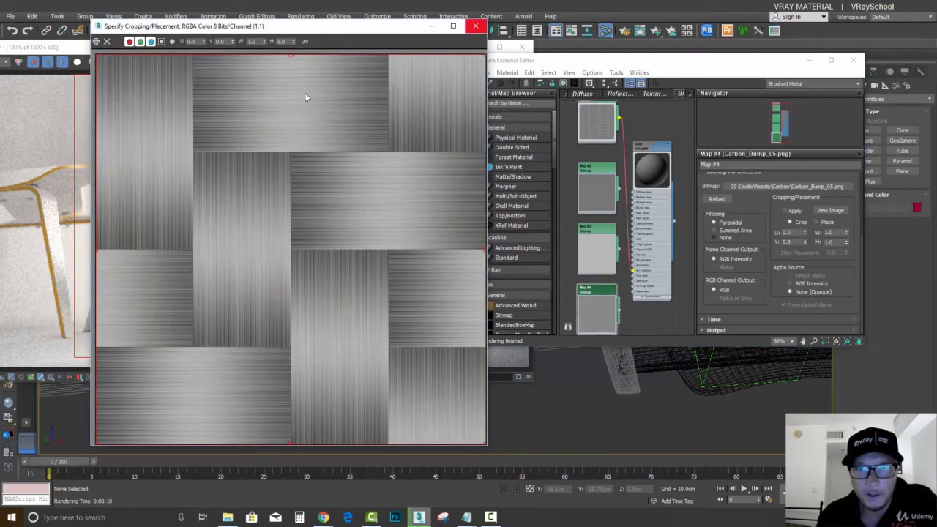
left_click(476, 25)
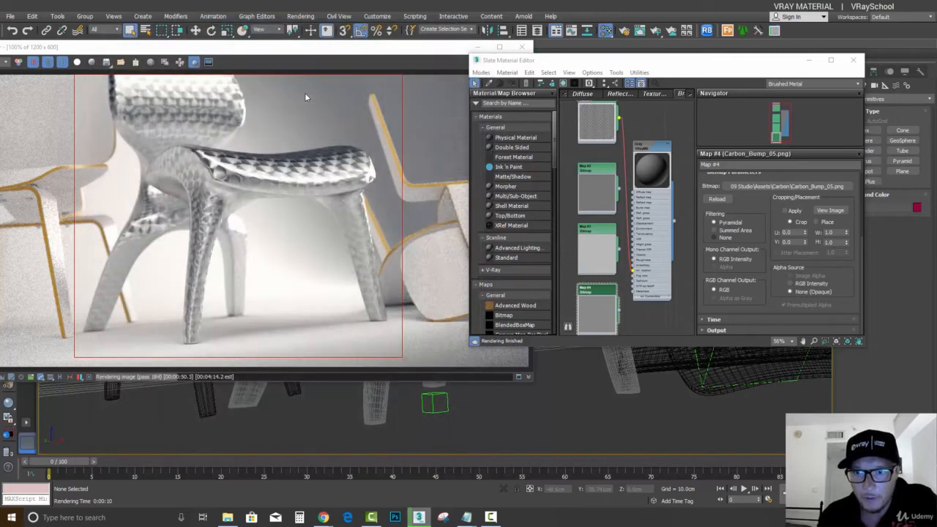